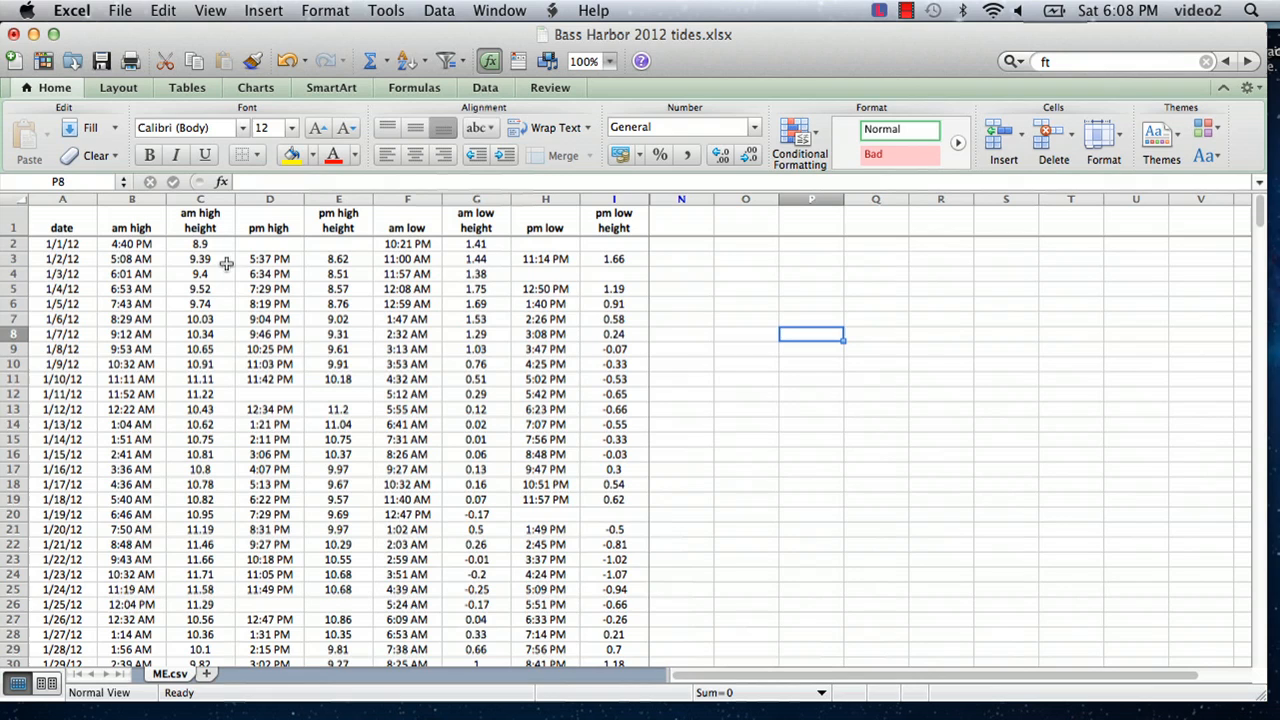
pyautogui.moveTo(172, 252)
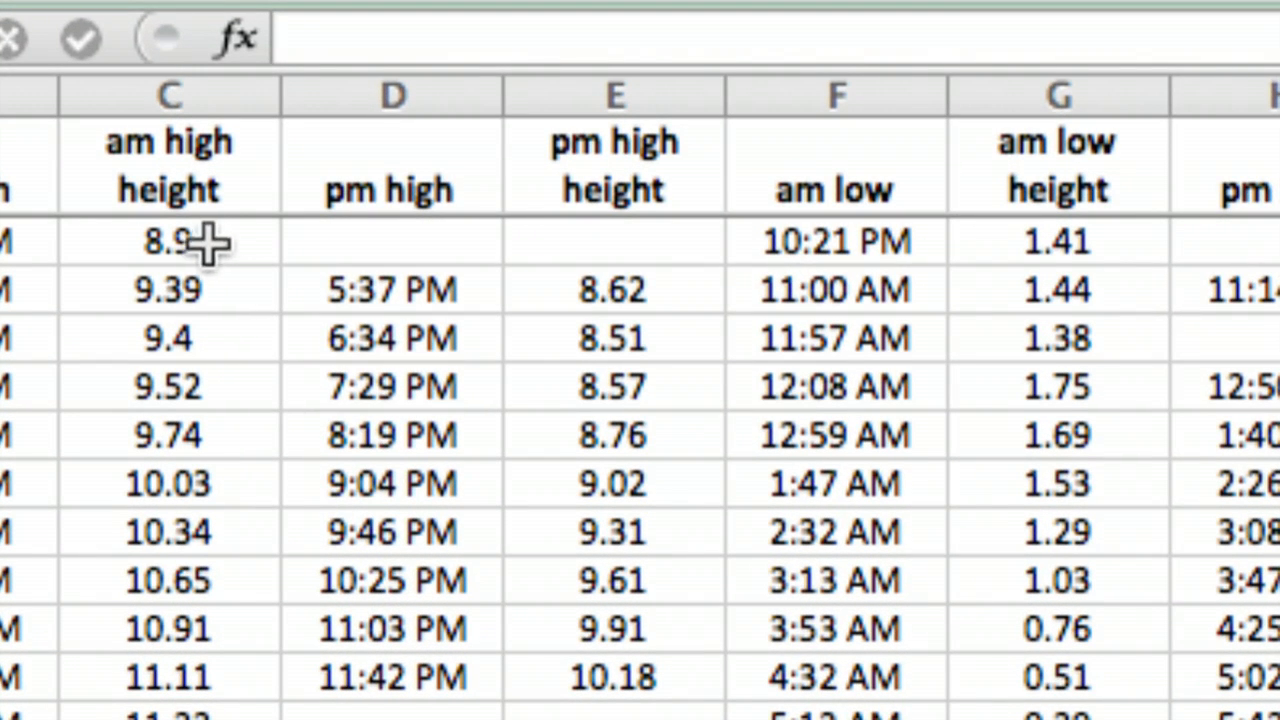
pyautogui.moveTo(250, 242)
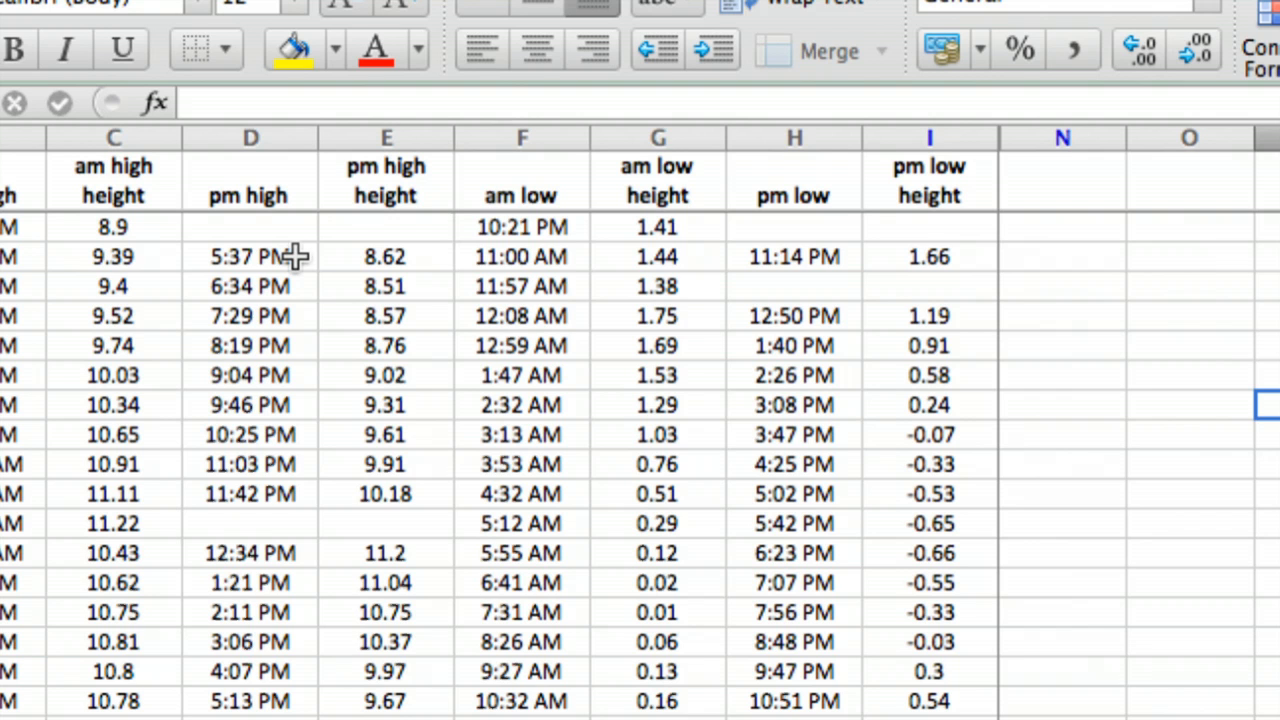
pyautogui.moveTo(316, 258)
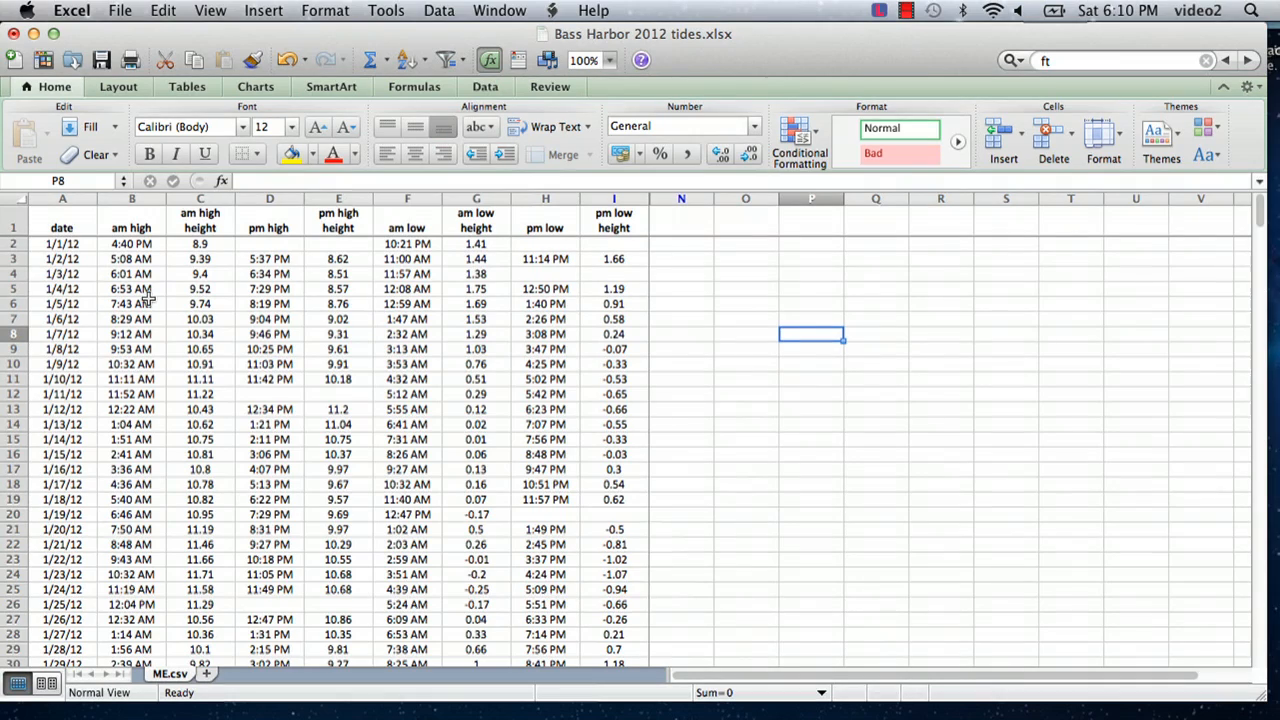
pyautogui.moveTo(128, 222)
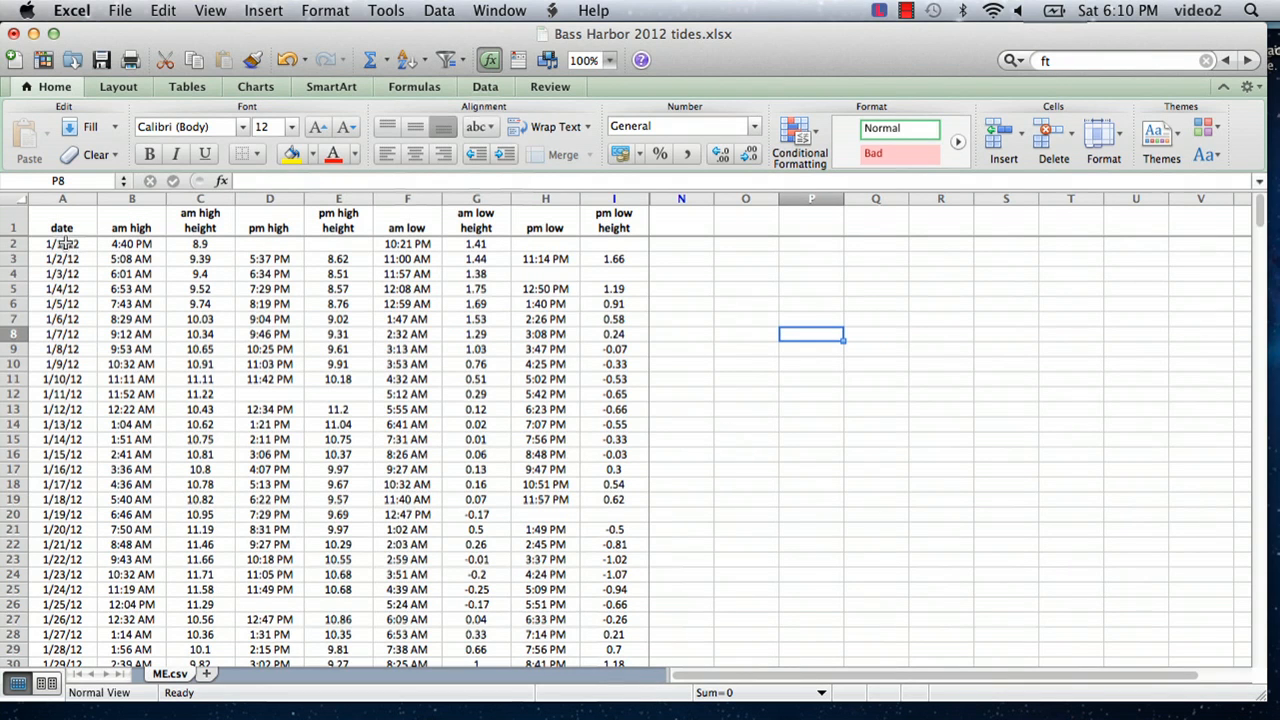
# Step: Check the first date cell, select an empty cell, and show the Scatter chart types
pyautogui.click(62, 244)
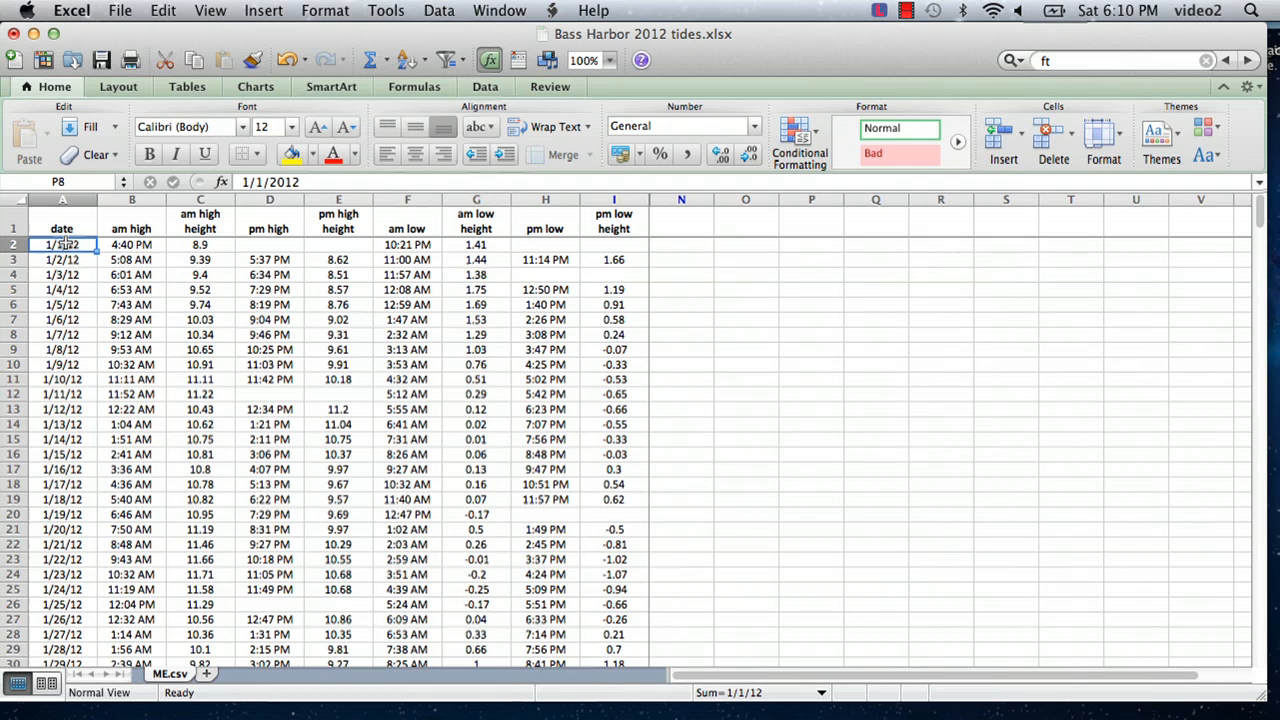
pyautogui.click(62, 244)
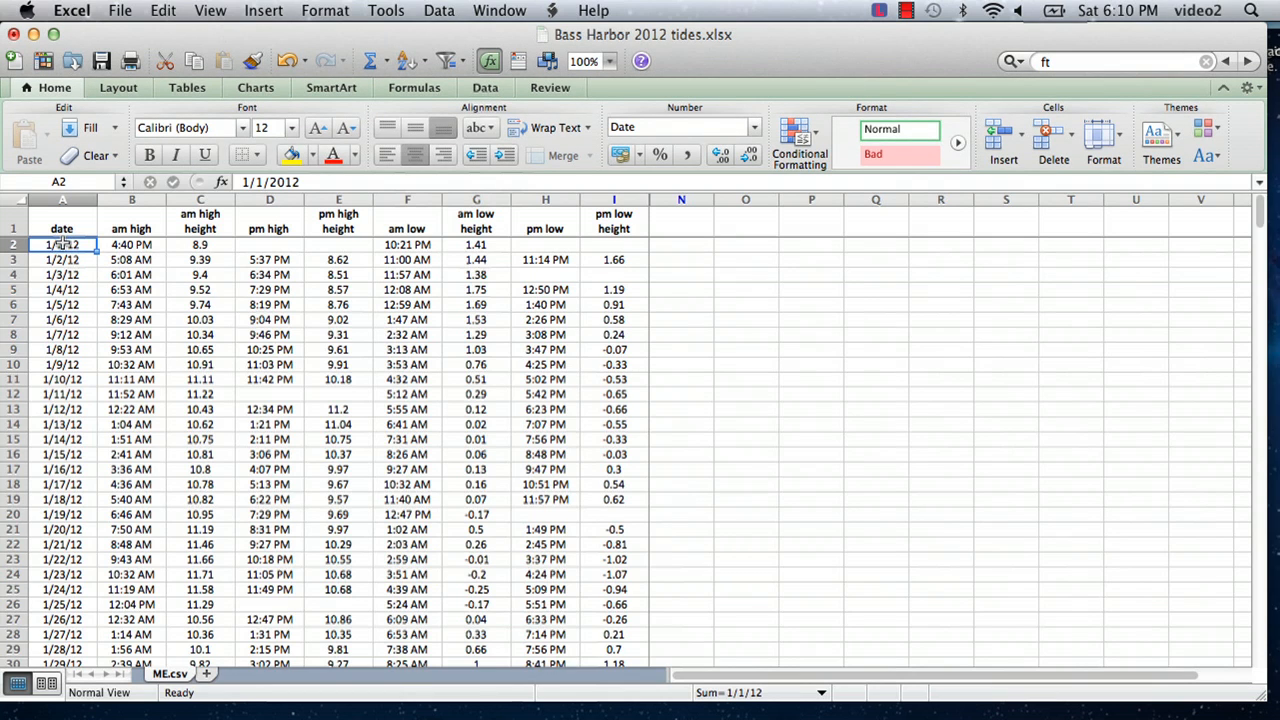
pyautogui.click(744, 290)
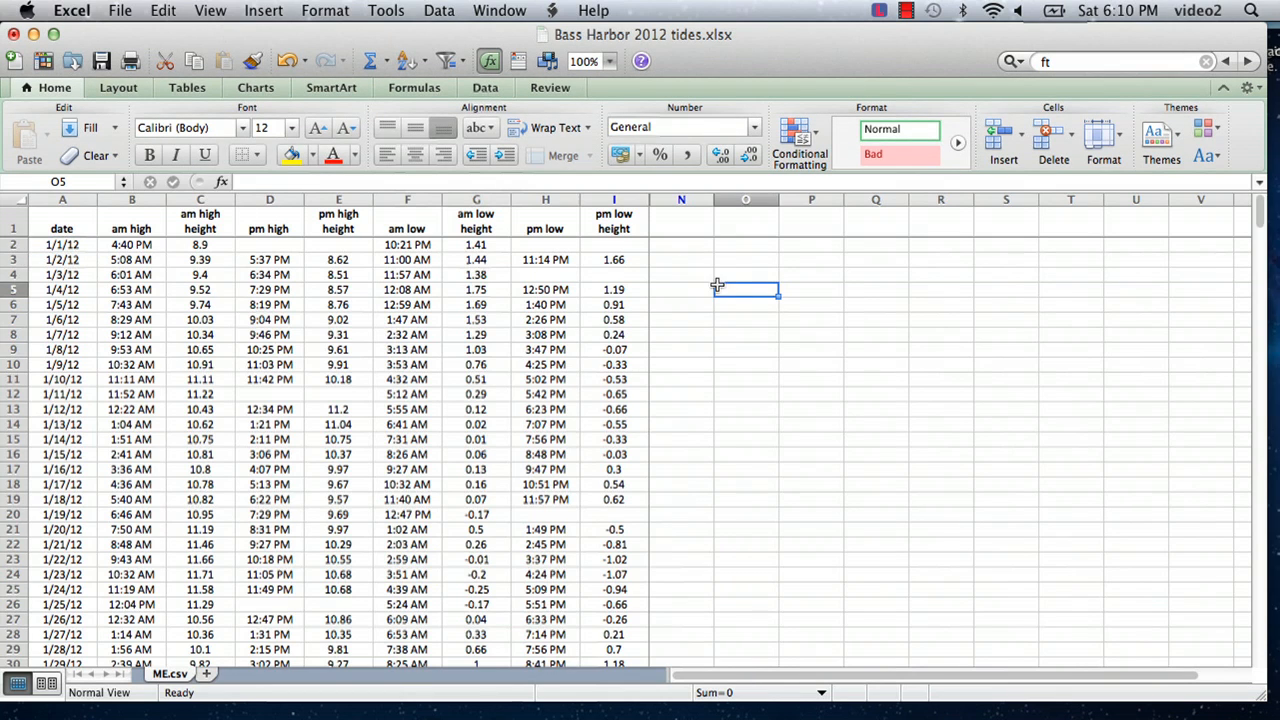
pyautogui.click(256, 88)
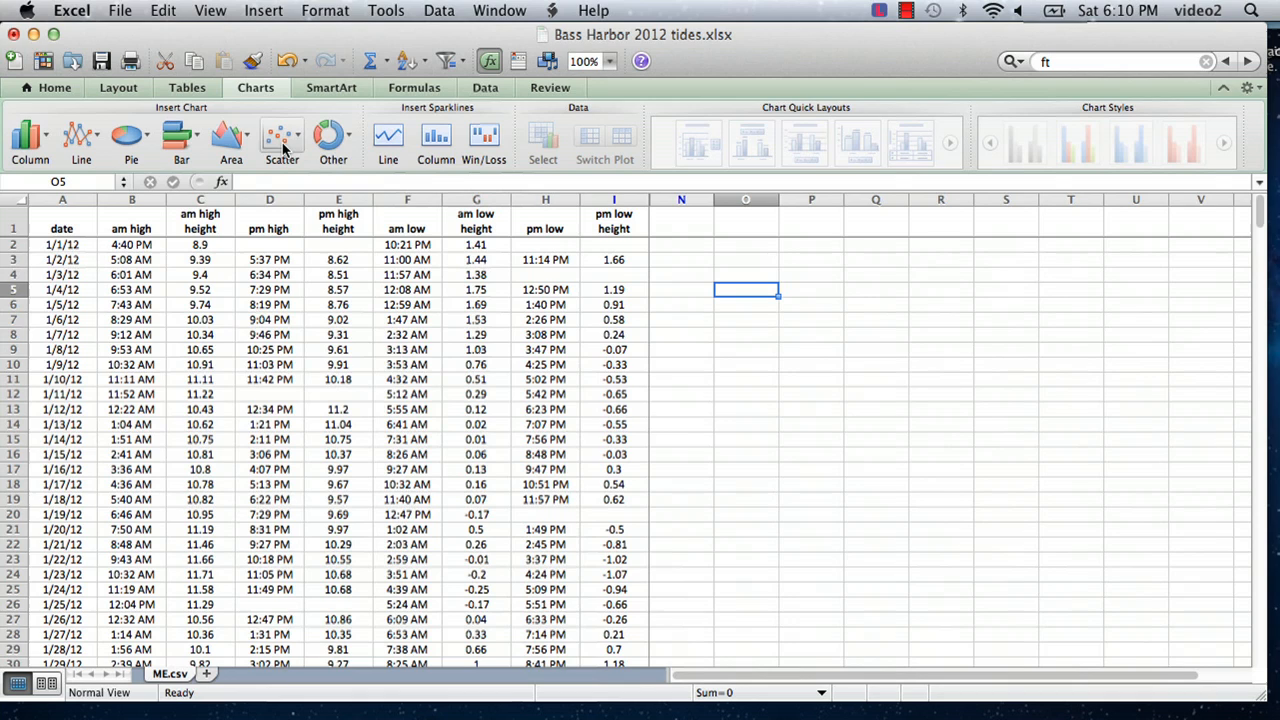
pyautogui.click(282, 140)
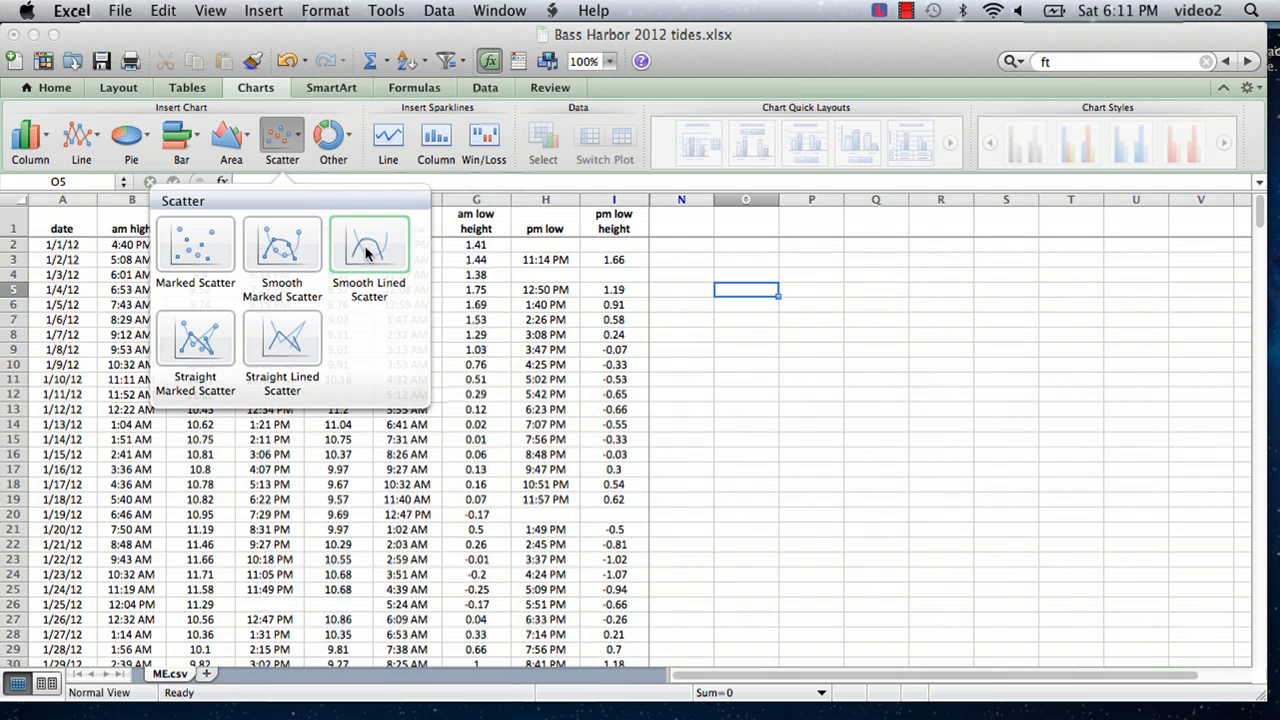
# Step: Insert a Smooth Lined Scatter chart and open its Select Data Source dialog
pyautogui.click(368, 244)
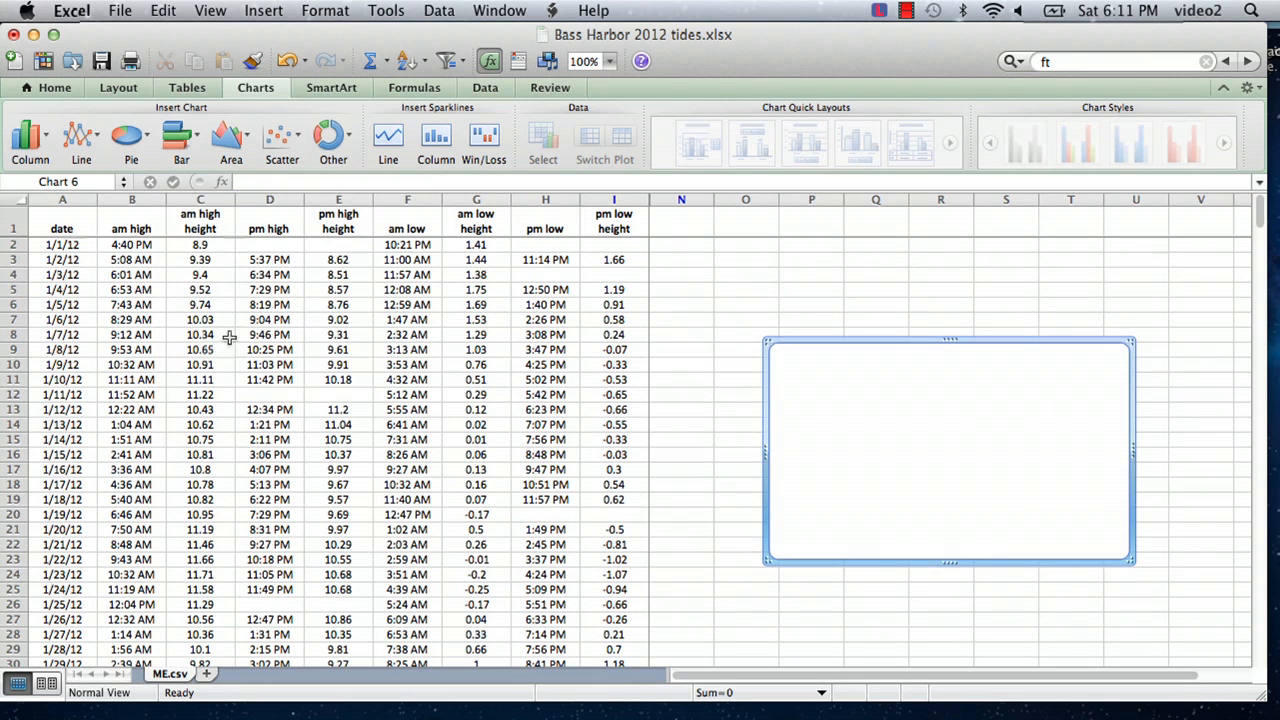
pyautogui.click(948, 450)
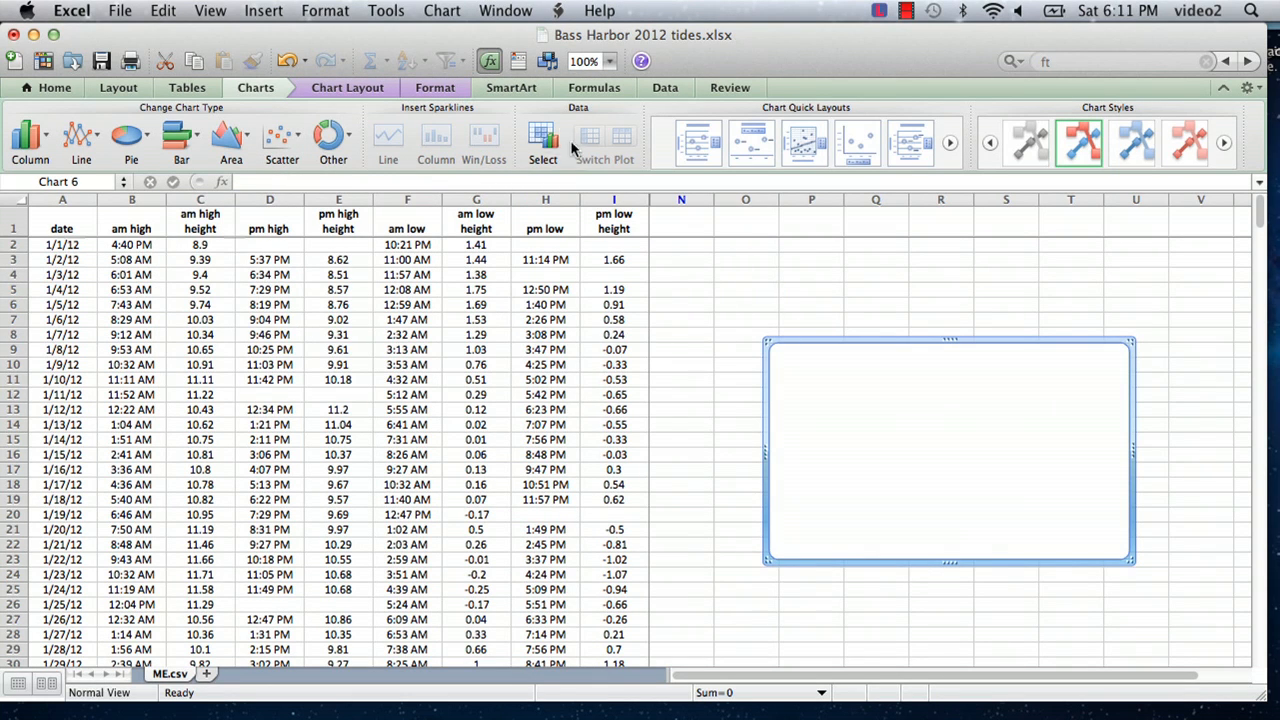
pyautogui.moveTo(544, 140)
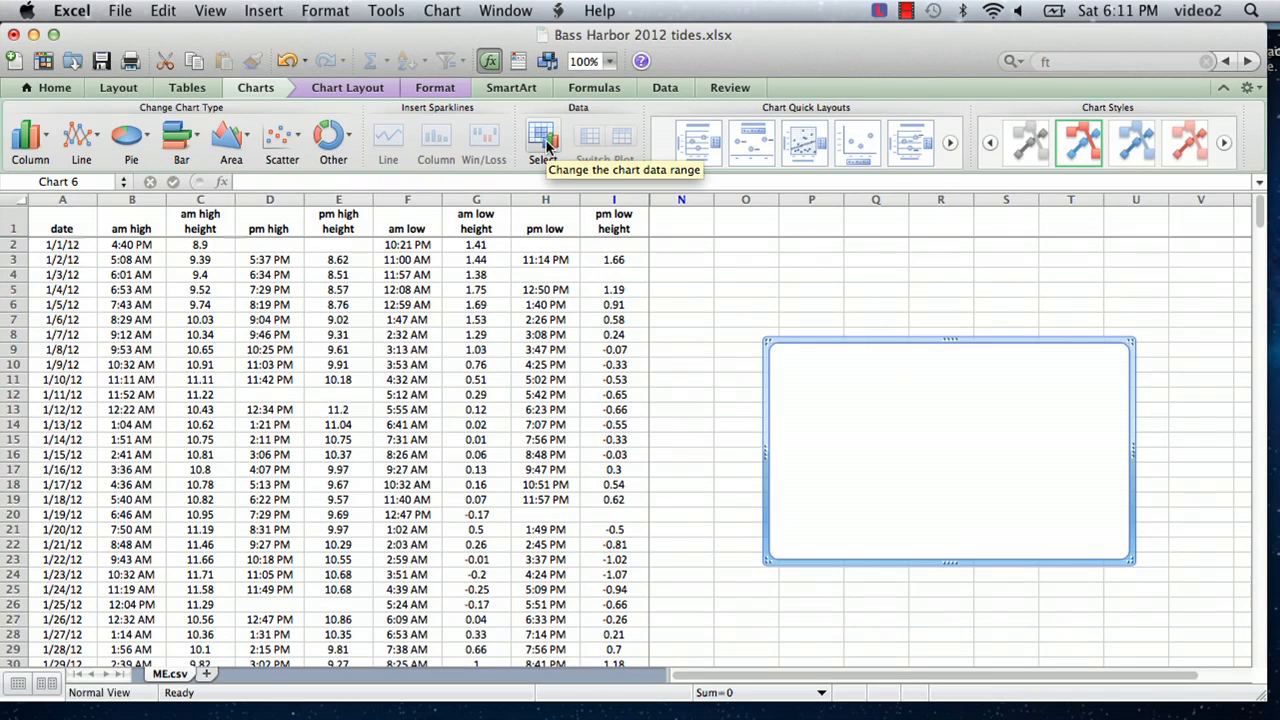
pyautogui.click(544, 140)
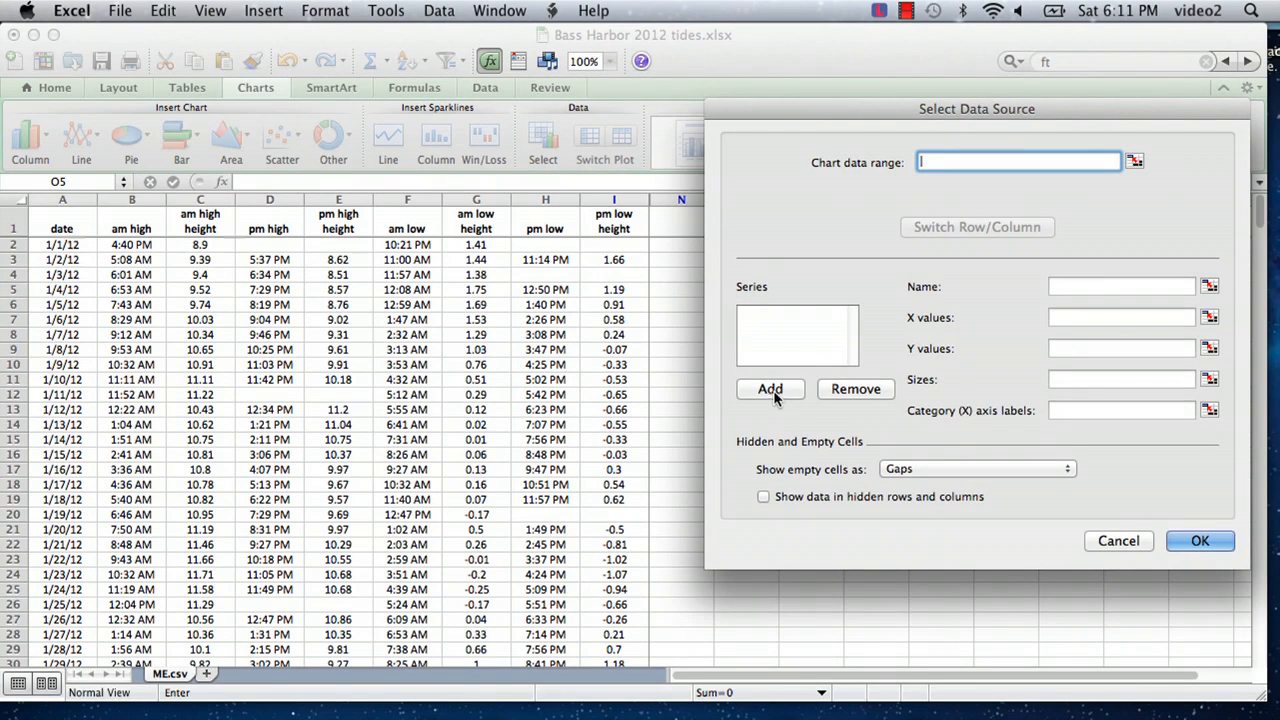
# Step: Add series 'am high tide' with X values A2:A32 and Y values B2:B32, and confirm
pyautogui.click(770, 388)
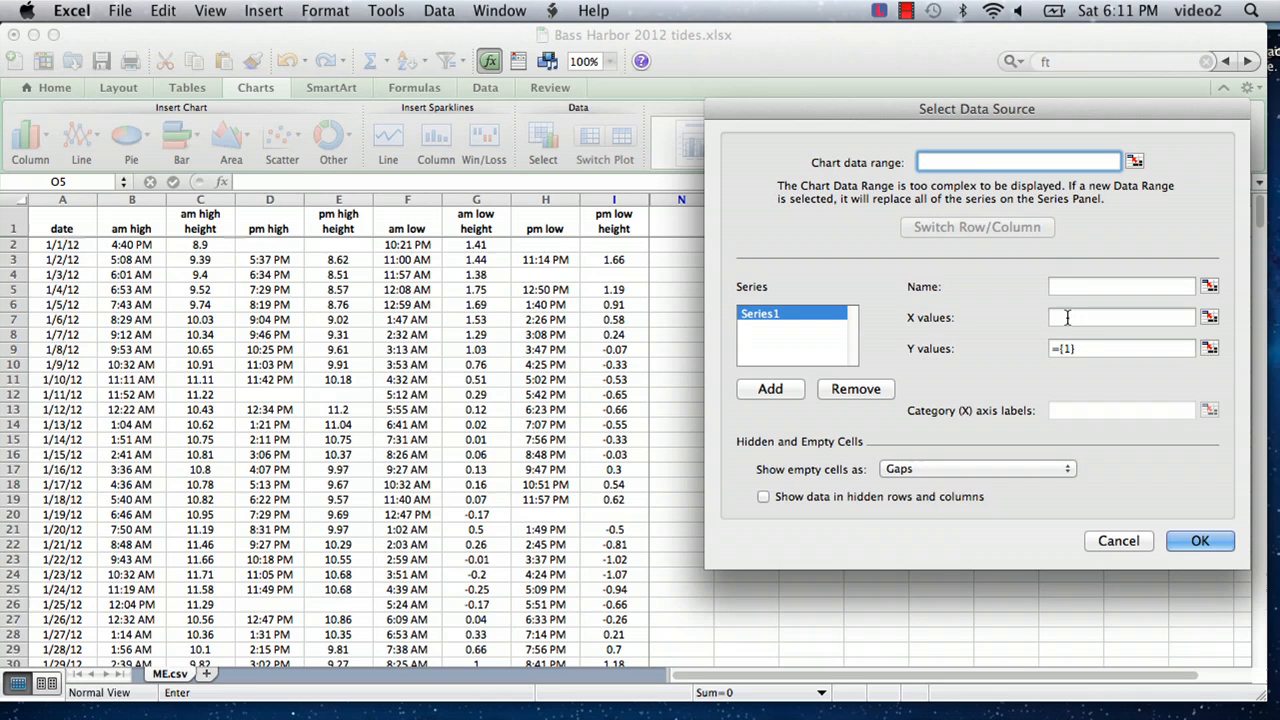
pyautogui.click(62, 244)
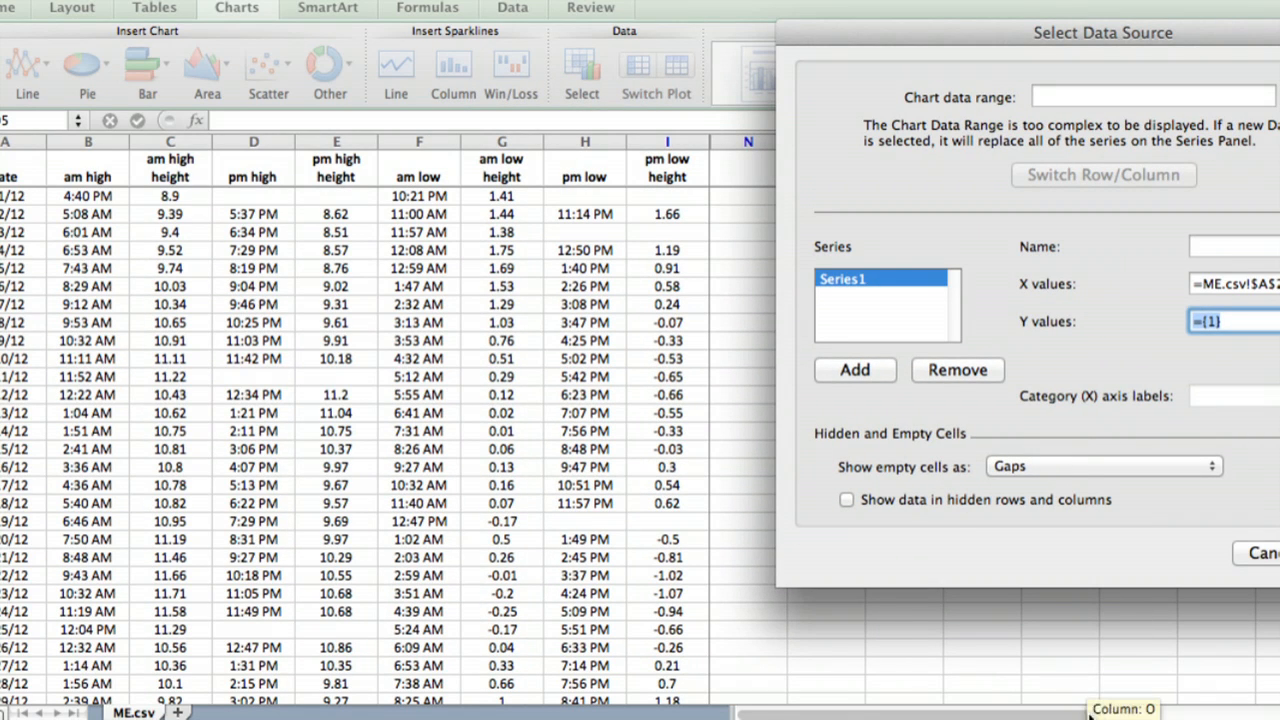
pyautogui.click(88, 250)
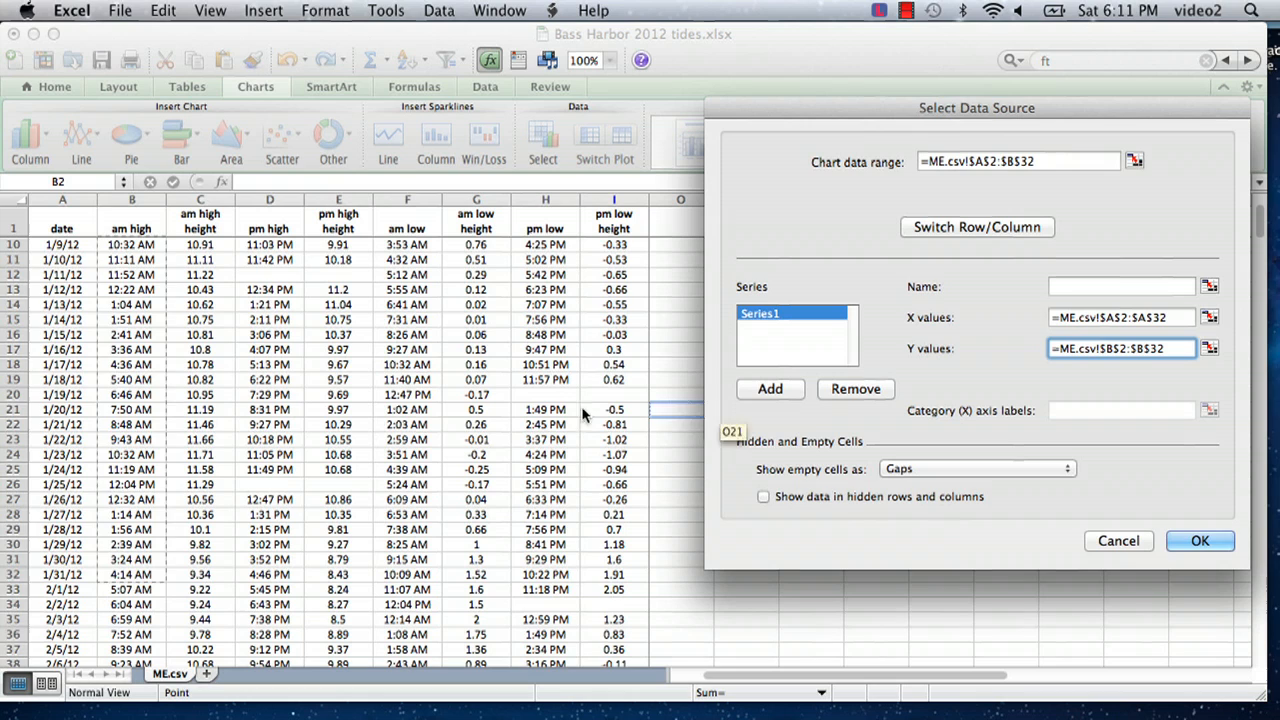
pyautogui.click(1120, 286)
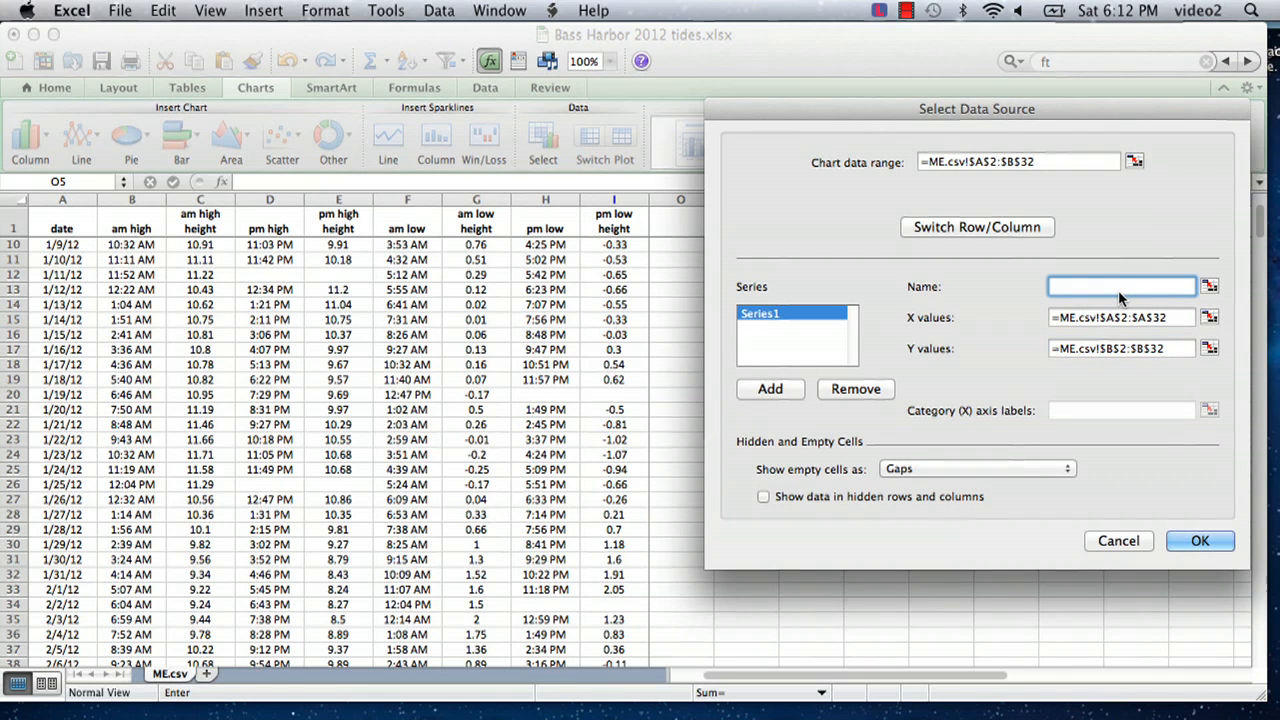
pyautogui.write('am high tide')
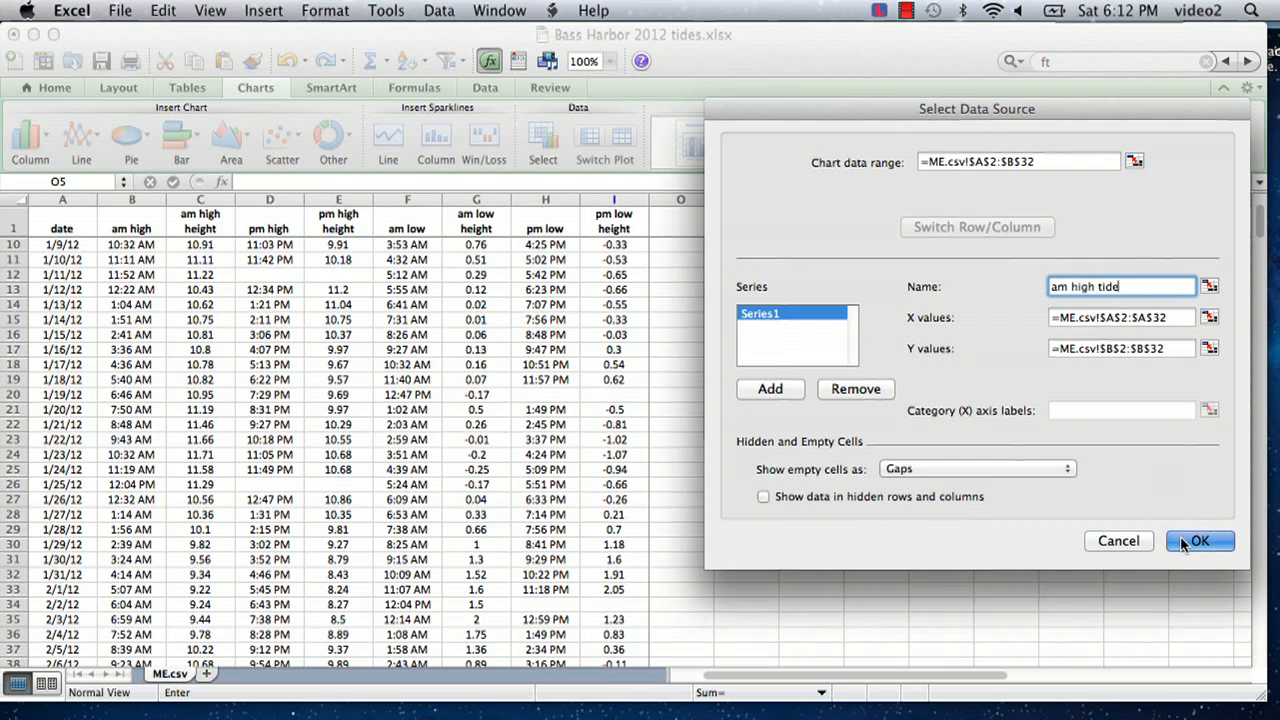
pyautogui.click(1200, 540)
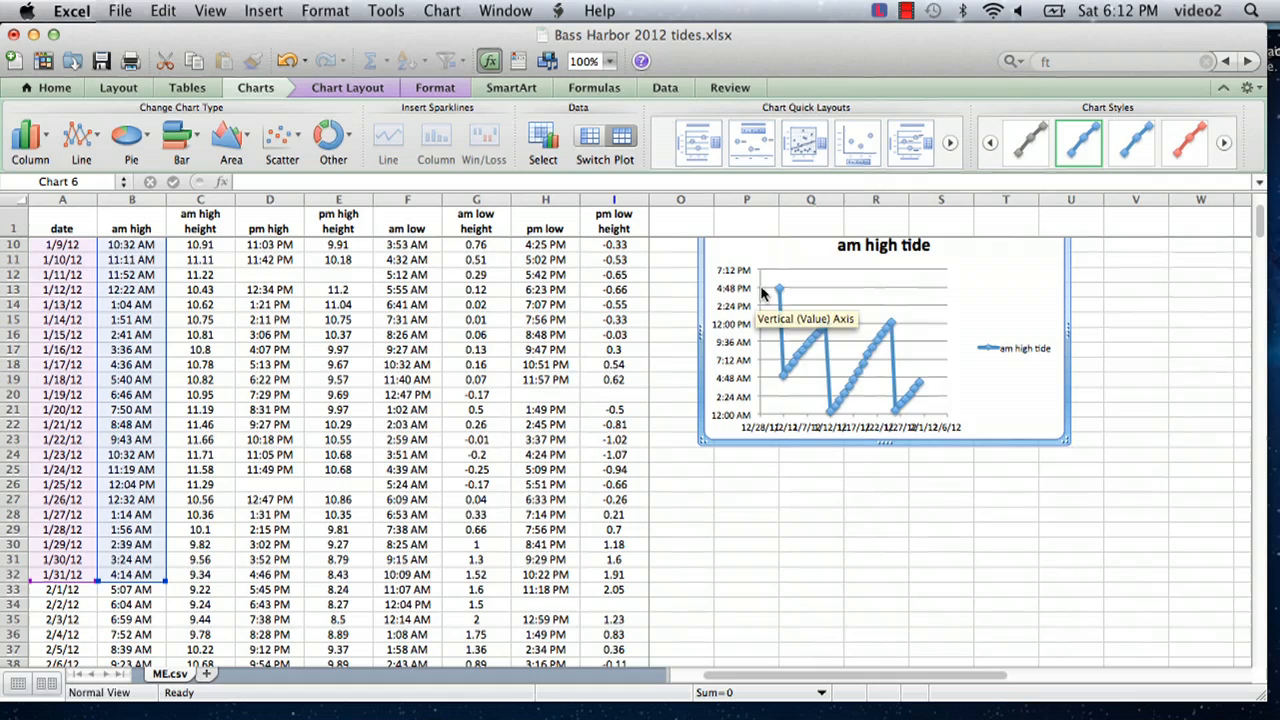
pyautogui.moveTo(840, 384)
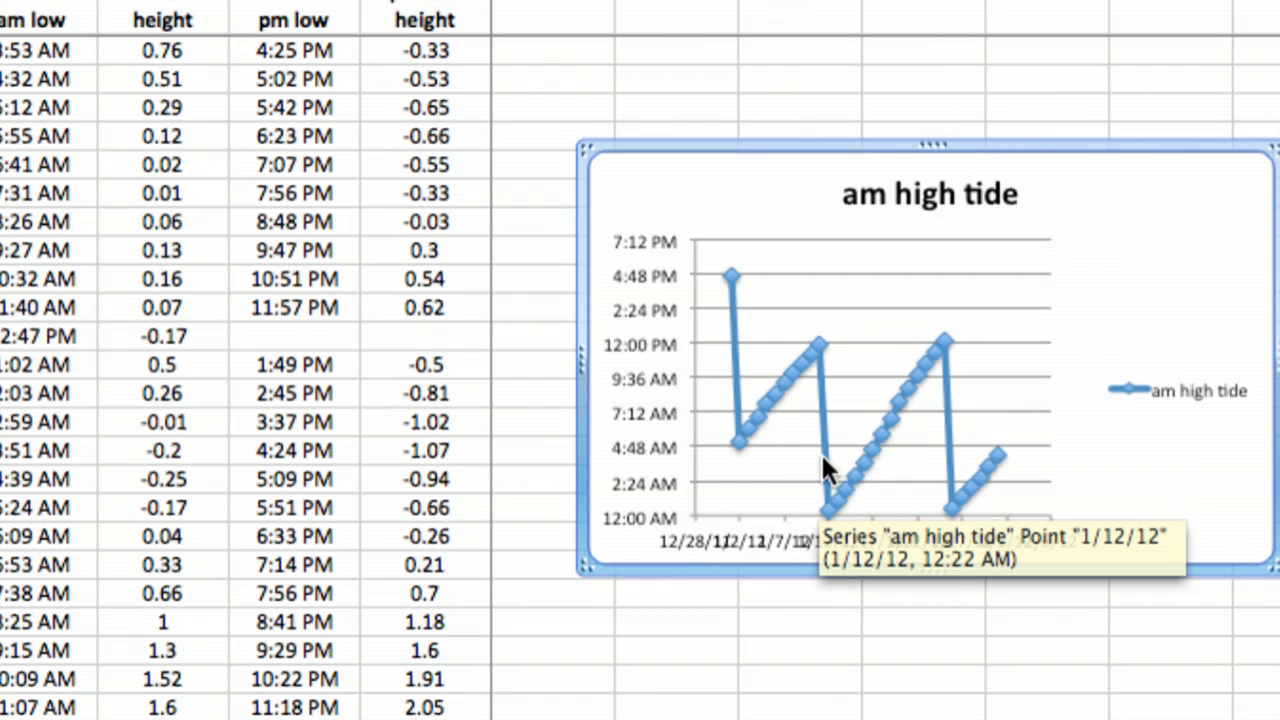
pyautogui.moveTo(708, 312)
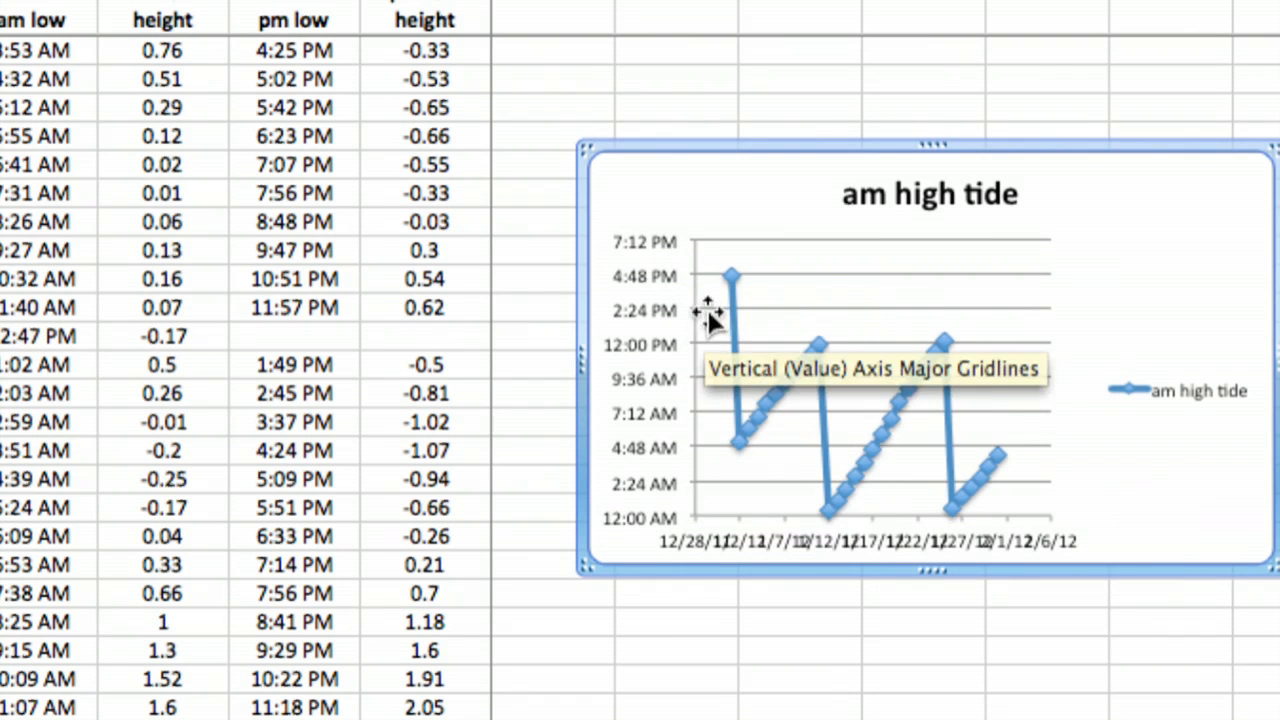
pyautogui.moveTo(730, 284)
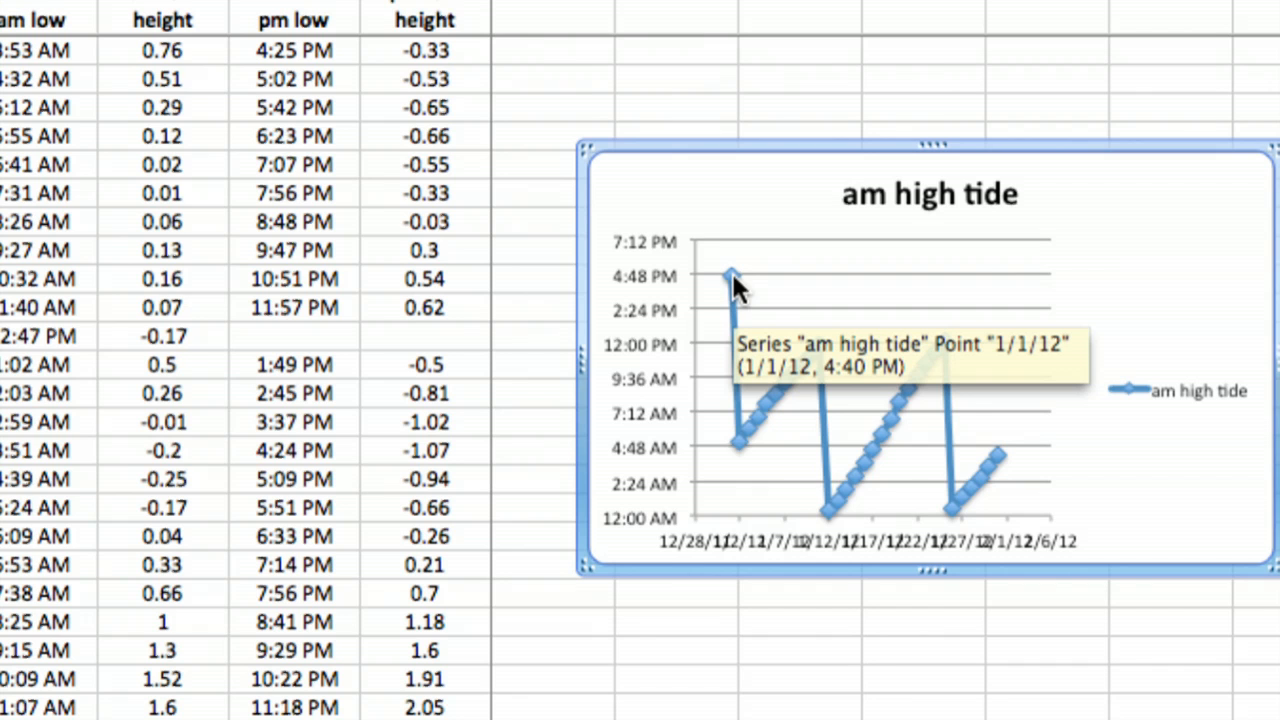
pyautogui.moveTo(742, 444)
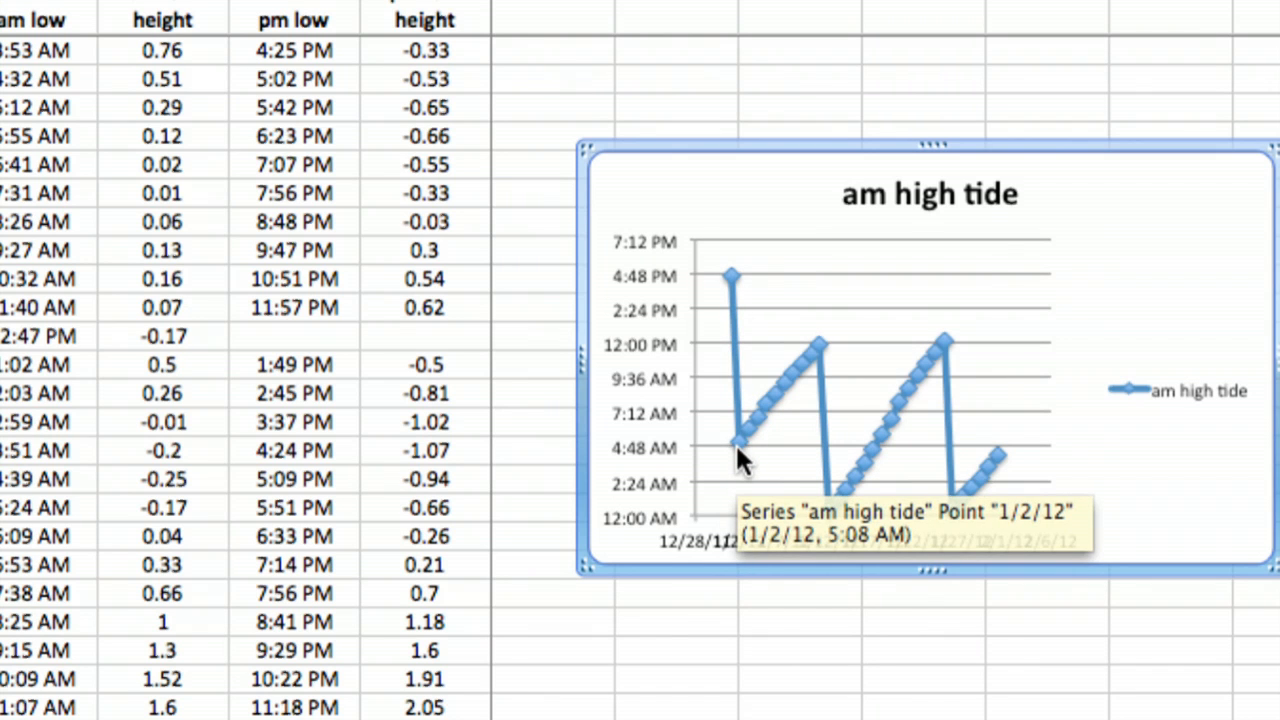
pyautogui.moveTo(816, 362)
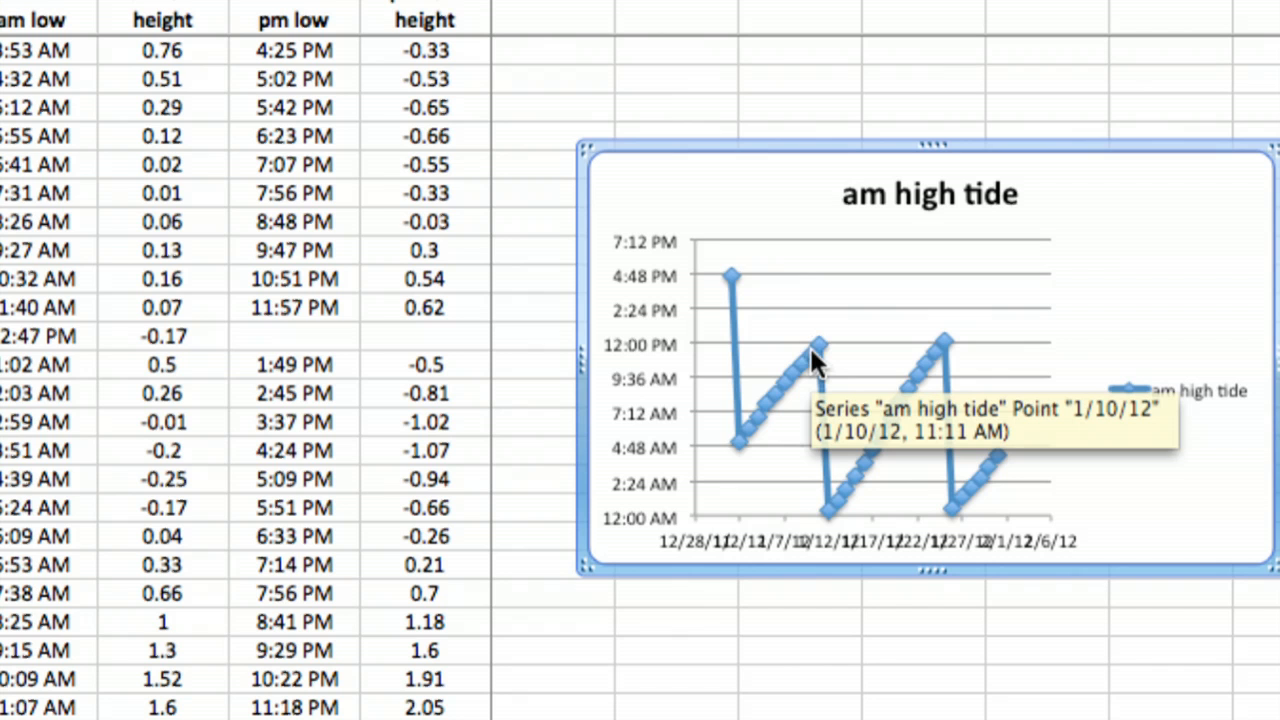
pyautogui.moveTo(808, 352)
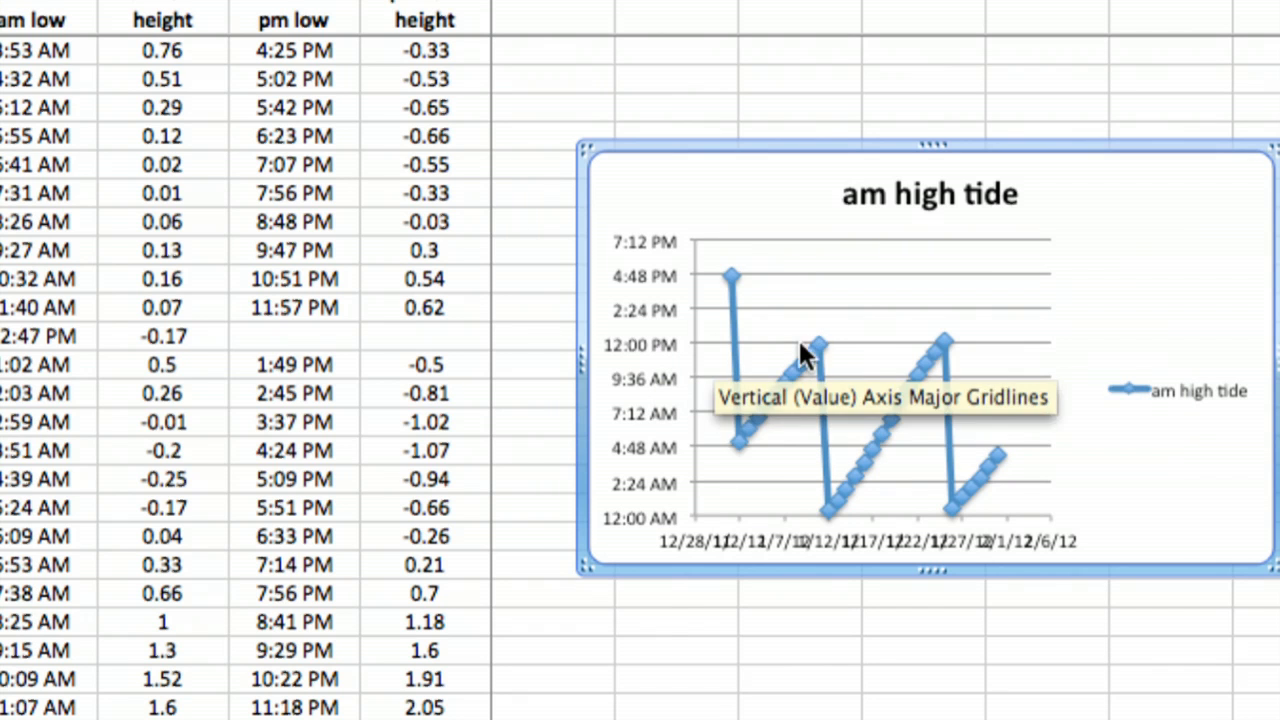
pyautogui.moveTo(836, 520)
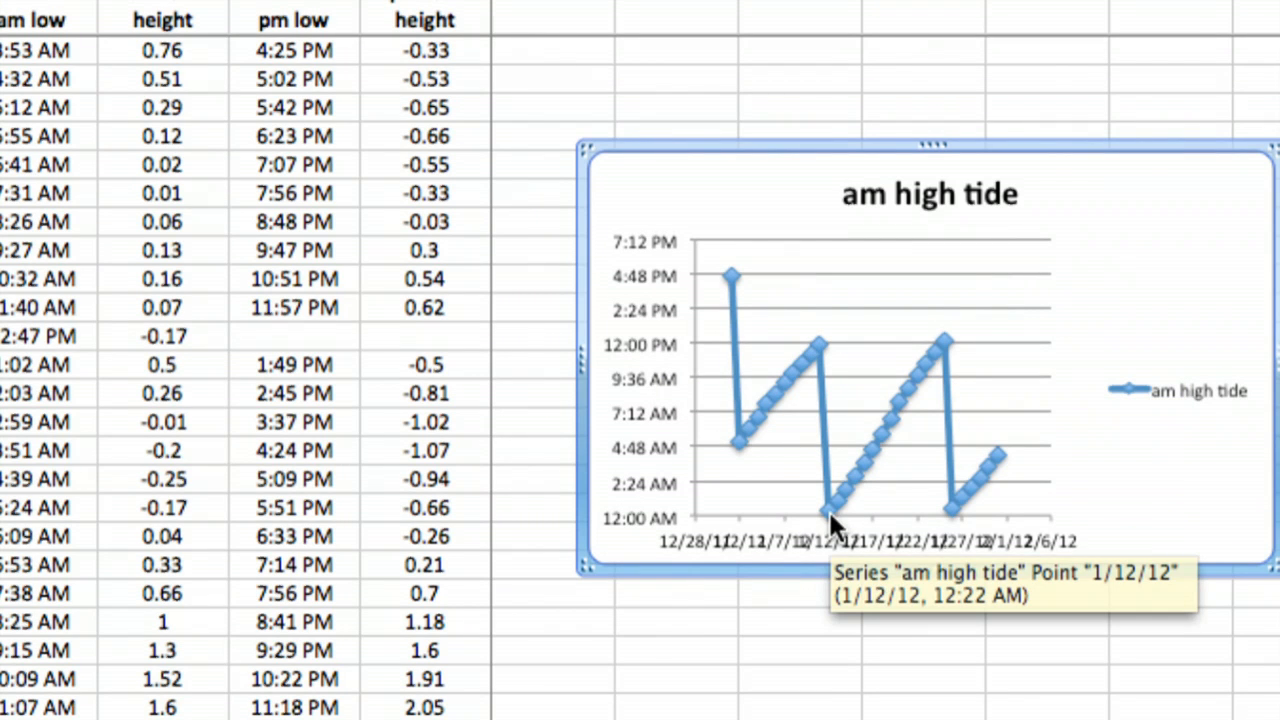
pyautogui.moveTo(870, 460)
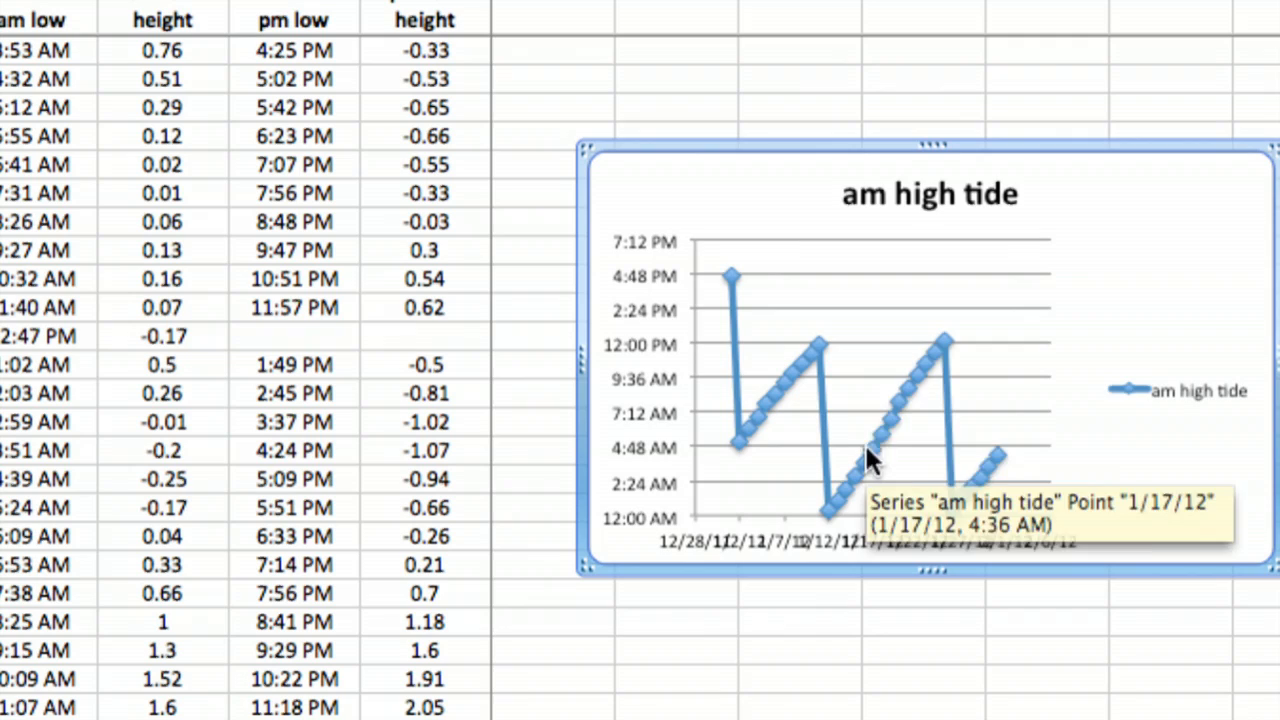
pyautogui.moveTo(938, 356)
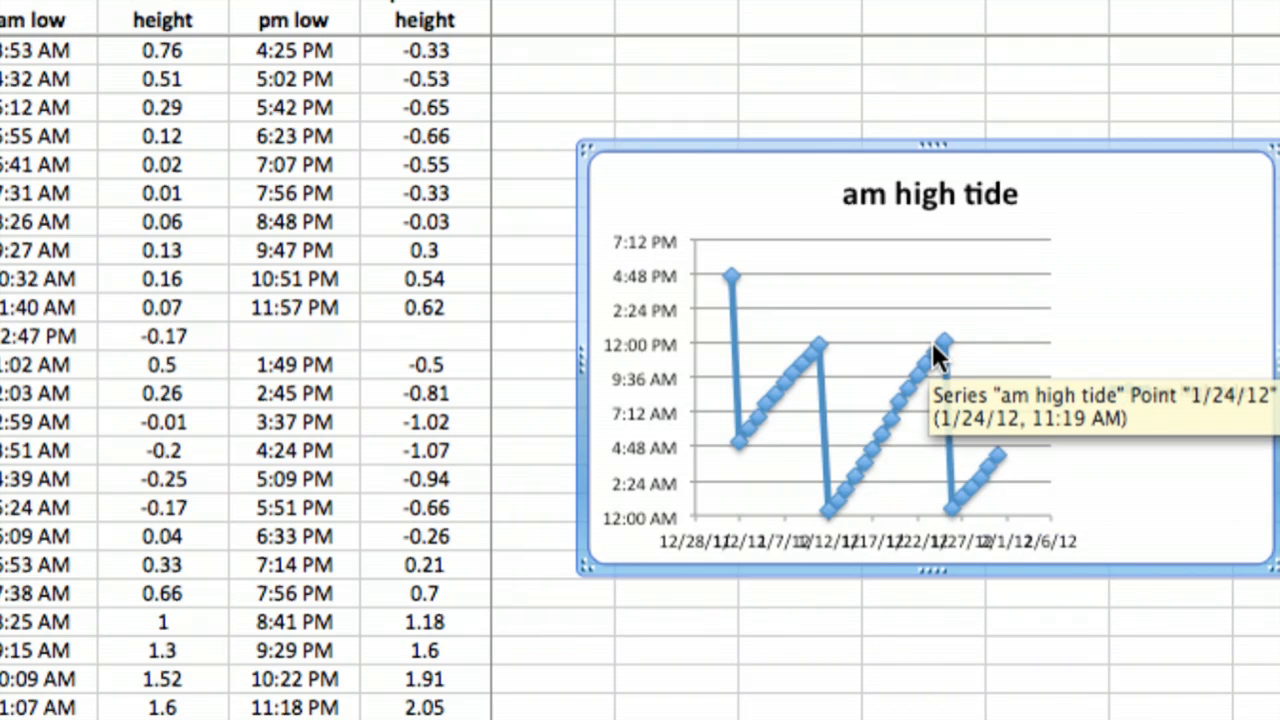
pyautogui.moveTo(942, 348)
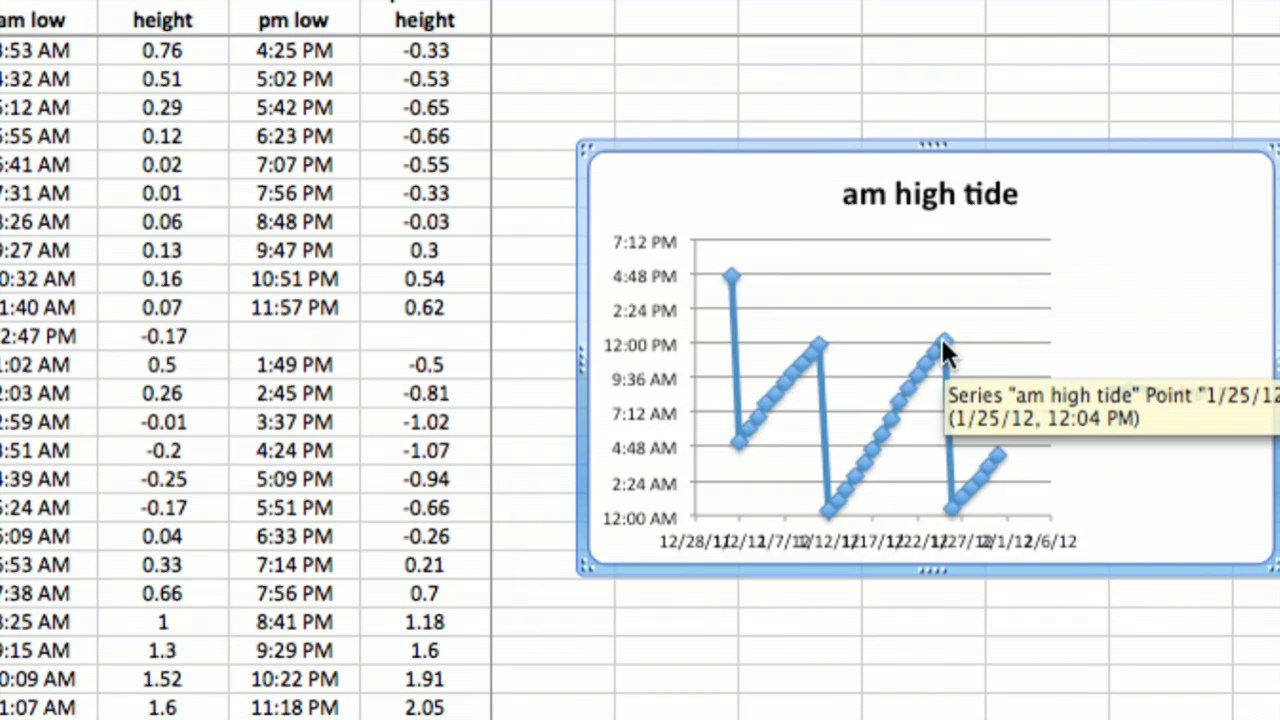